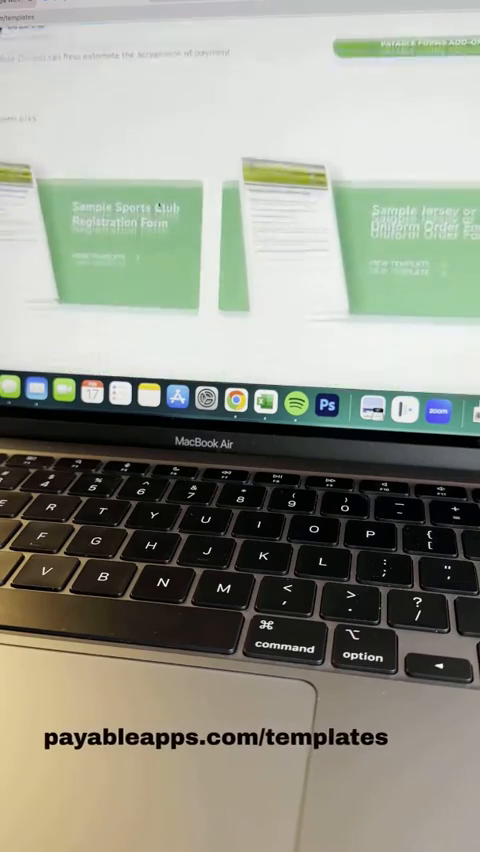
Dismiss the Theme Sync Complete dialog, set 'Make this form Payable' to Yes, and bring up Configuration Options
scroll(down, 3)
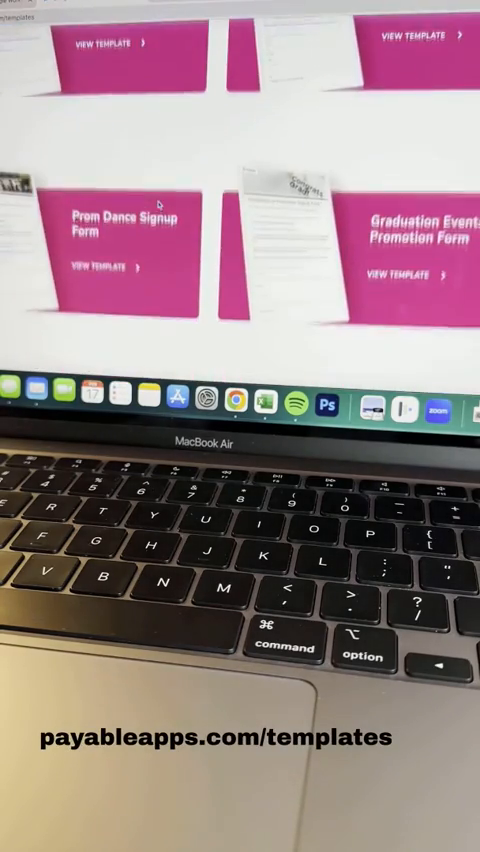
scroll(down, 3)
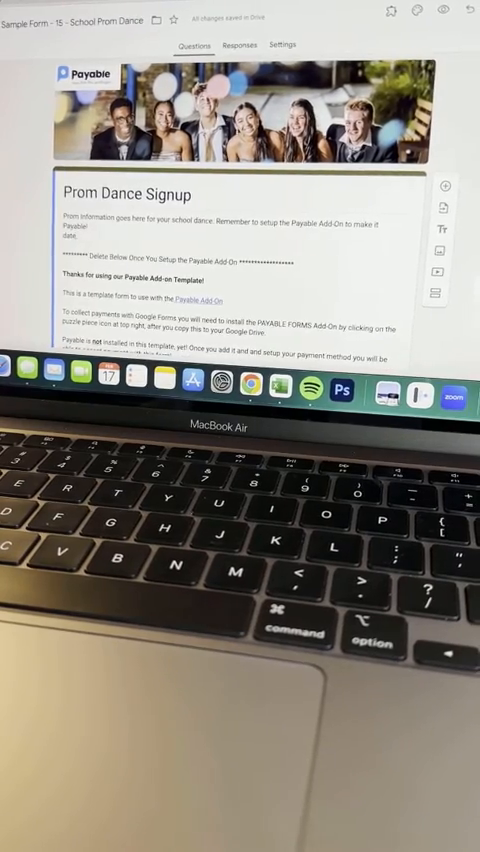
scroll(down, 3)
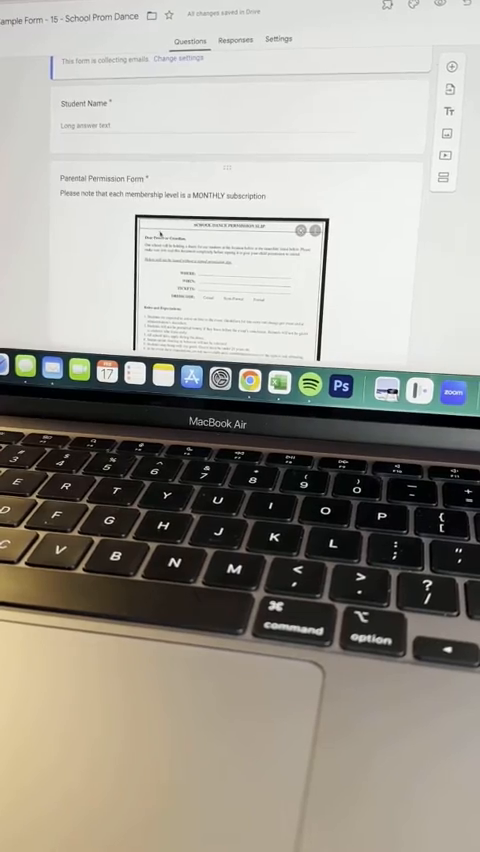
scroll(down, 3)
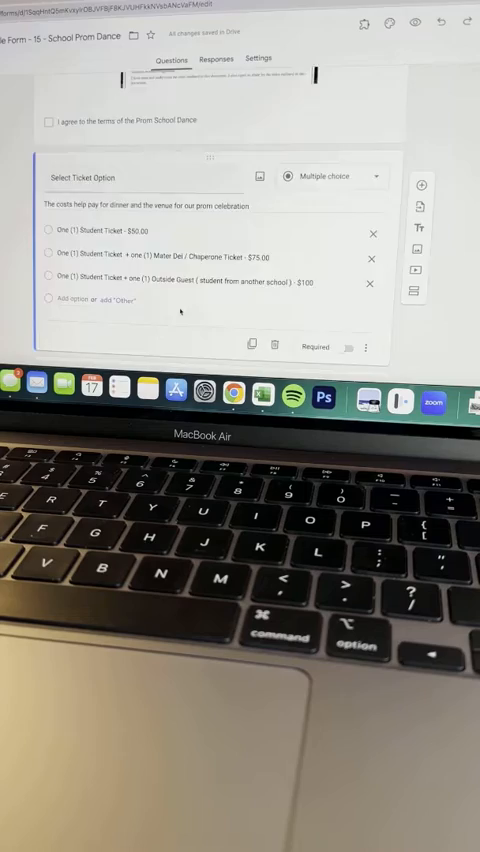
scroll(down, 3)
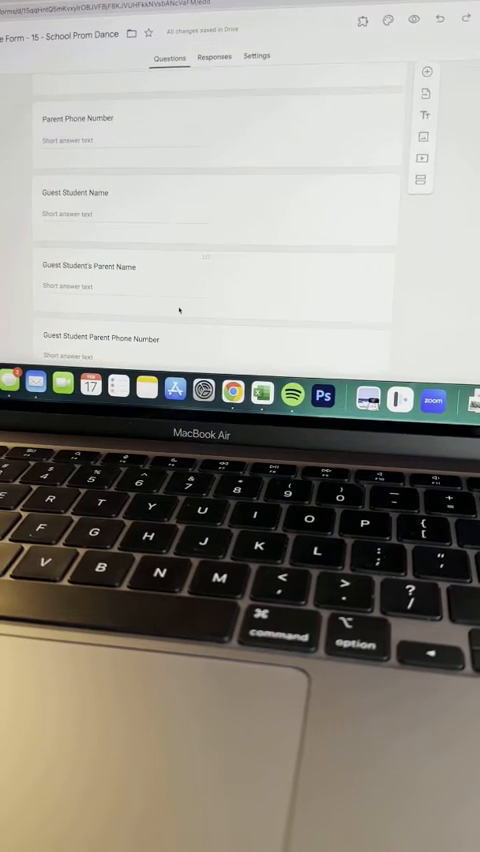
scroll(down, 3)
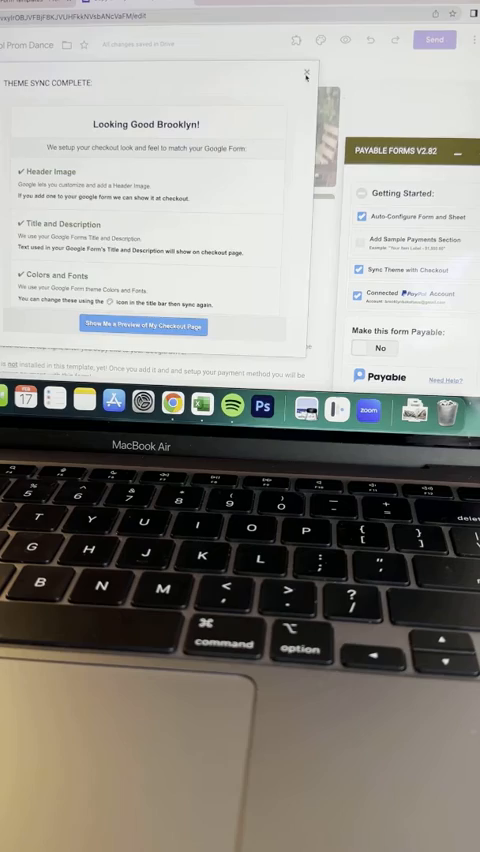
click(304, 74)
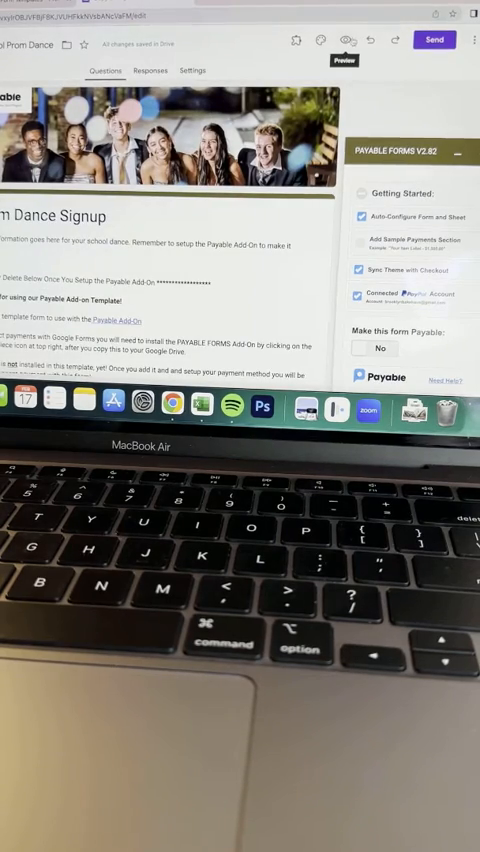
click(368, 348)
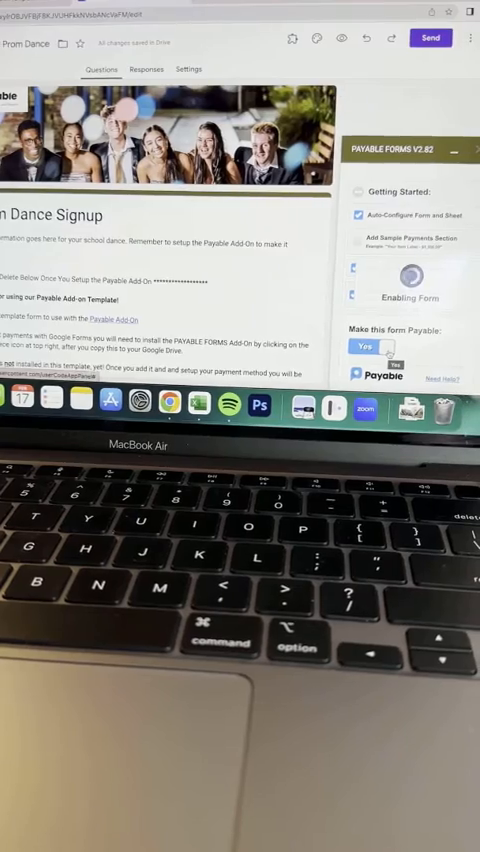
click(364, 348)
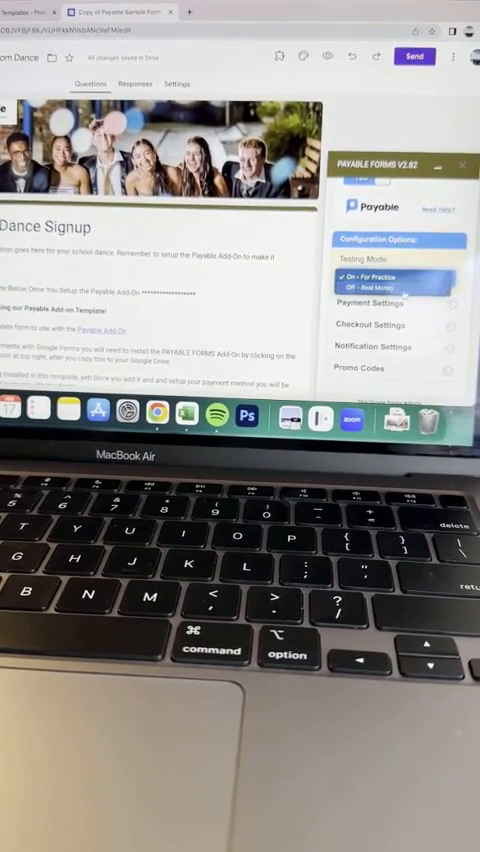
Set Testing Mode to Off for live payments and review the Checkout Settings for shipping, tax and handling
click(396, 288)
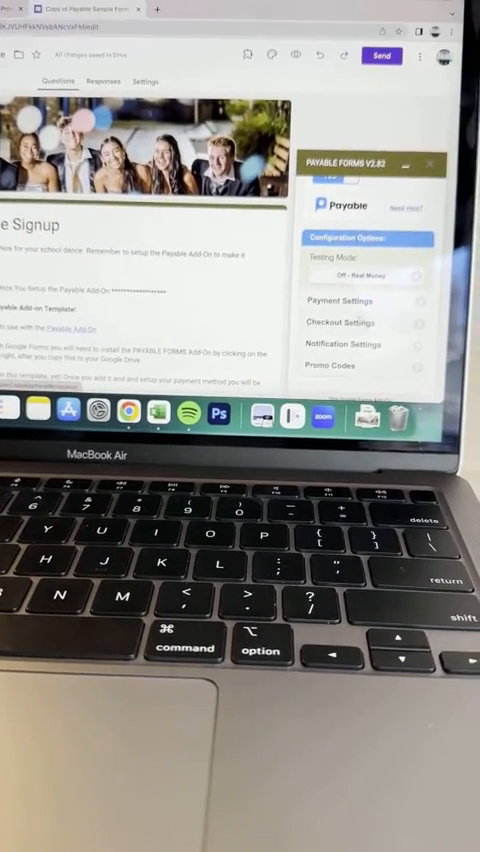
click(342, 322)
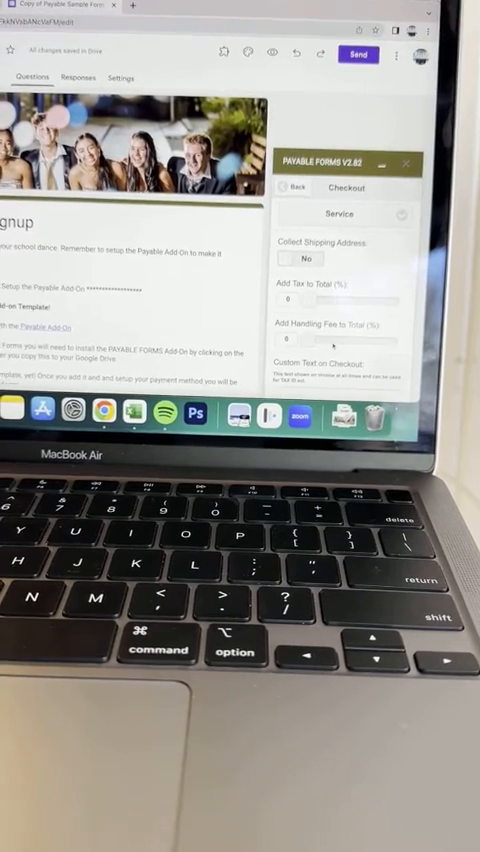
scroll(down, 3)
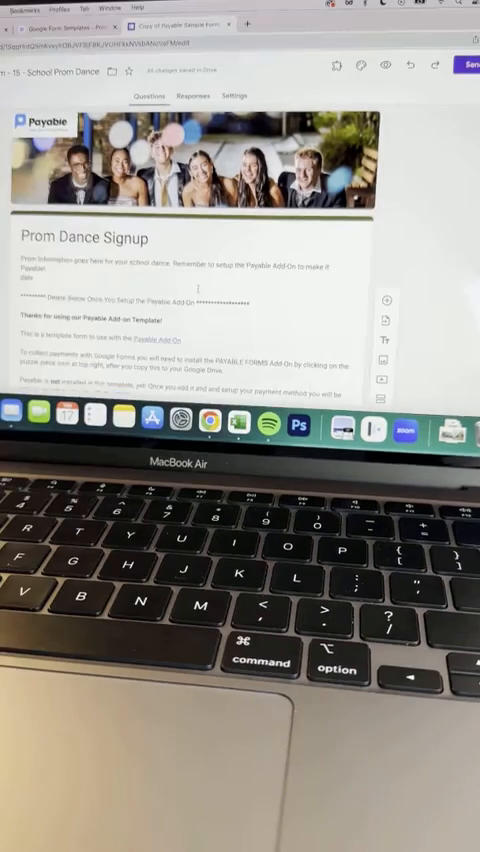
Scroll through the form's Questions tab to bring the email and student name fields back into view
scroll(down, 3)
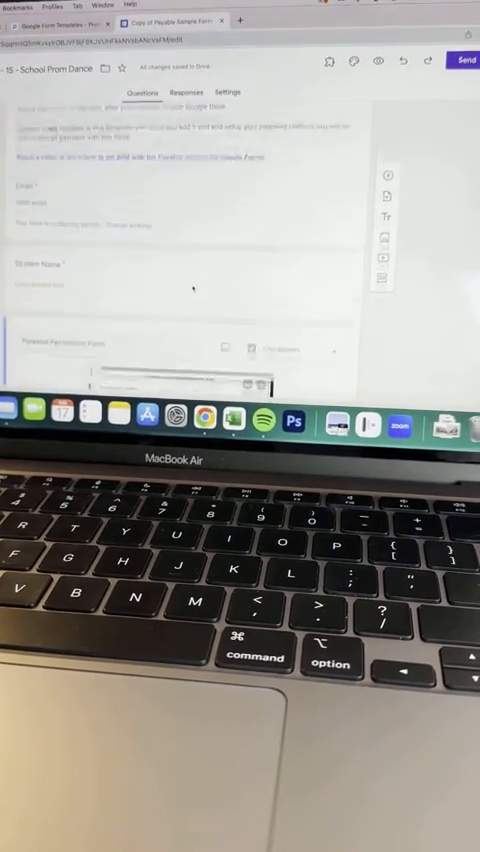